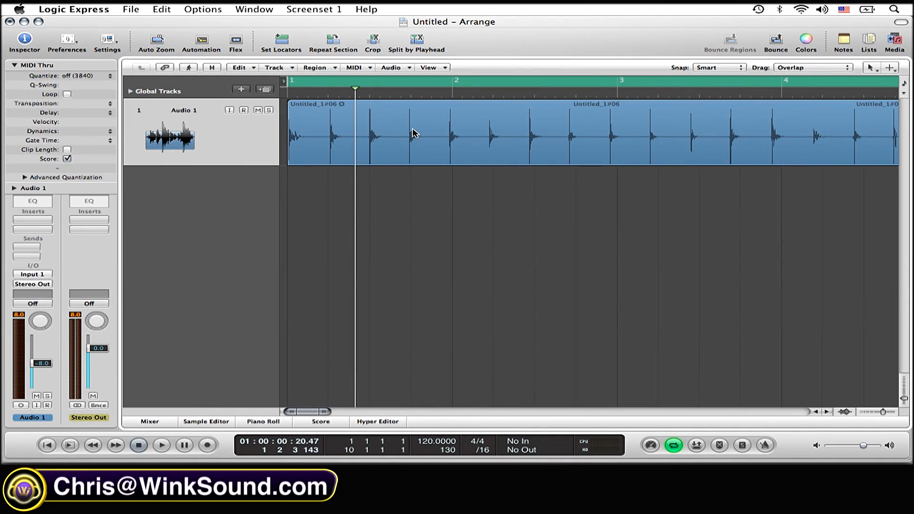
mouse_move(553, 143)
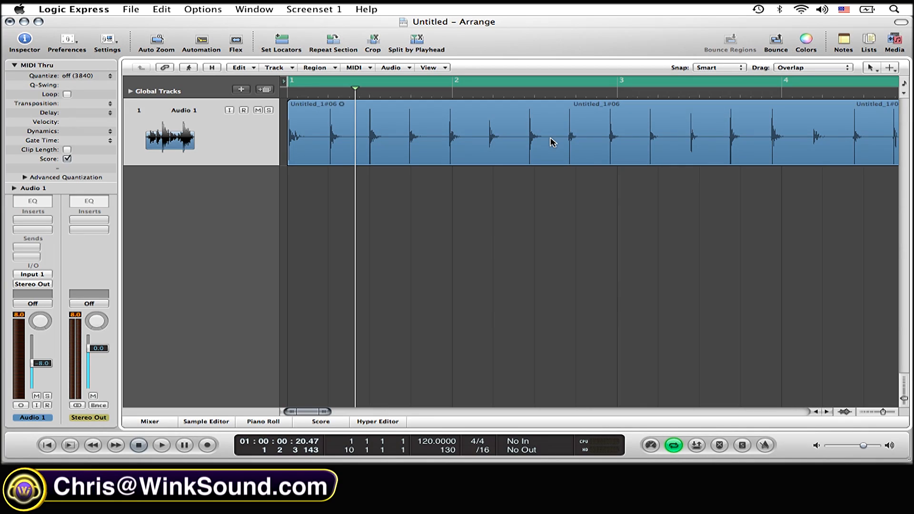
mouse_move(308, 55)
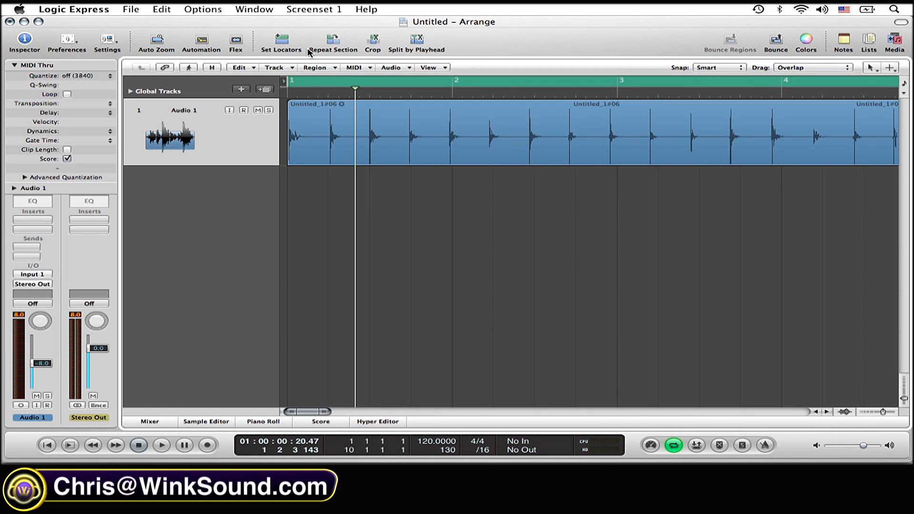
mouse_move(281, 39)
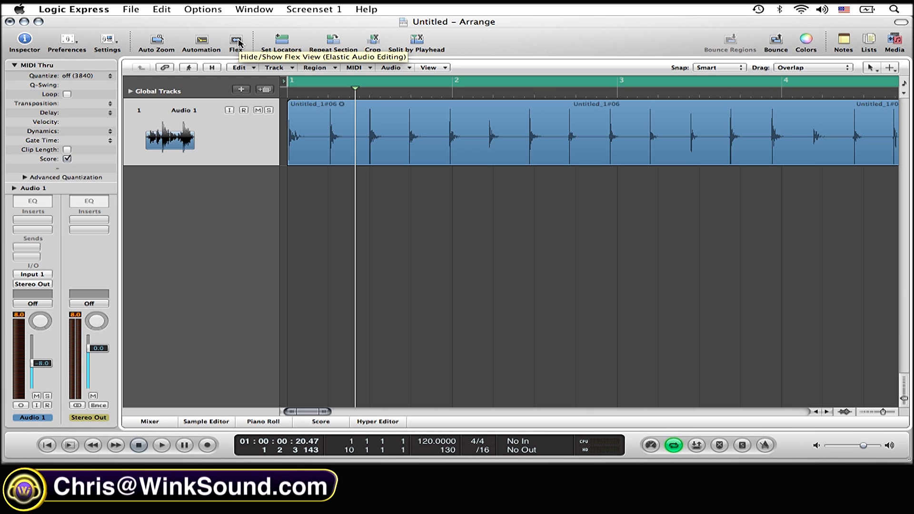
Step: Enable Flex View for the clapping track and keep Slicing as Audio 1's flex mode
click(234, 40)
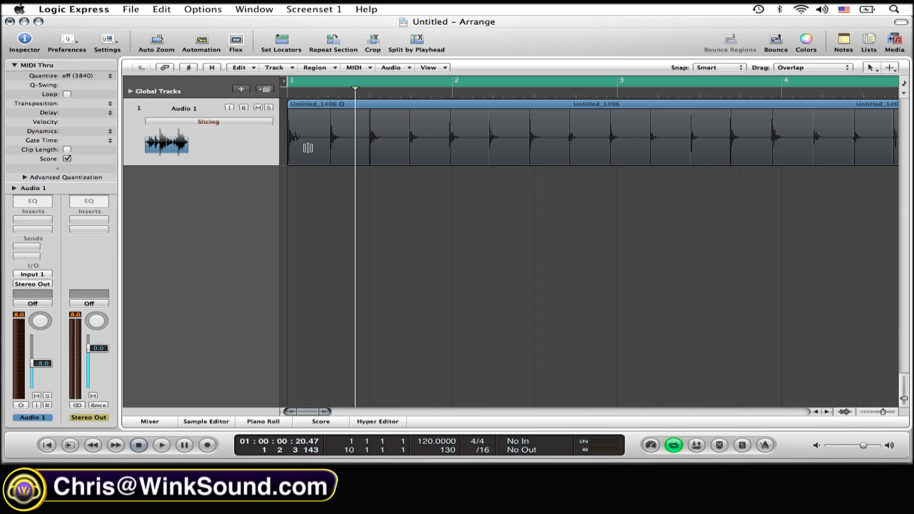
mouse_move(247, 139)
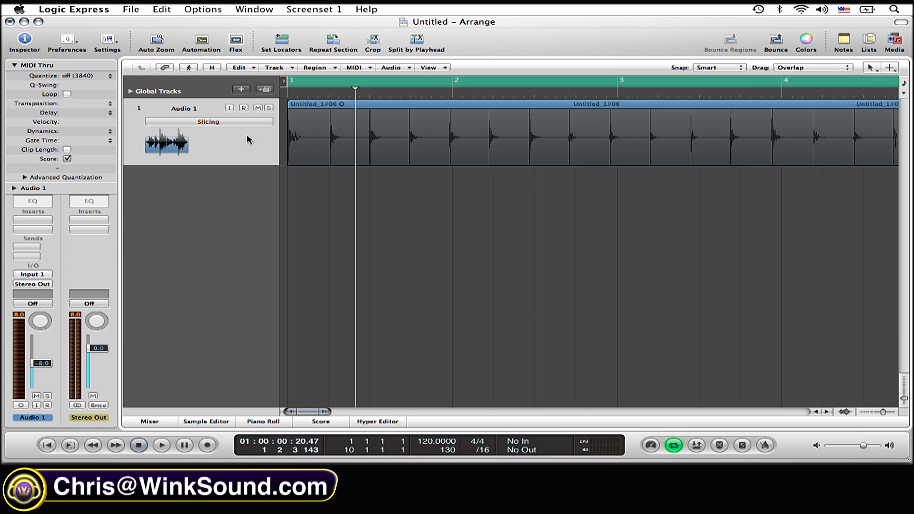
mouse_move(221, 125)
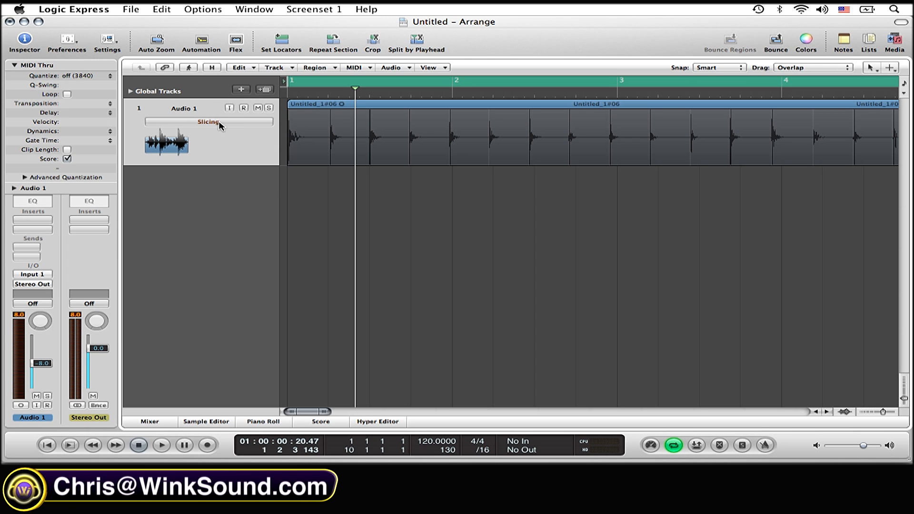
click(210, 123)
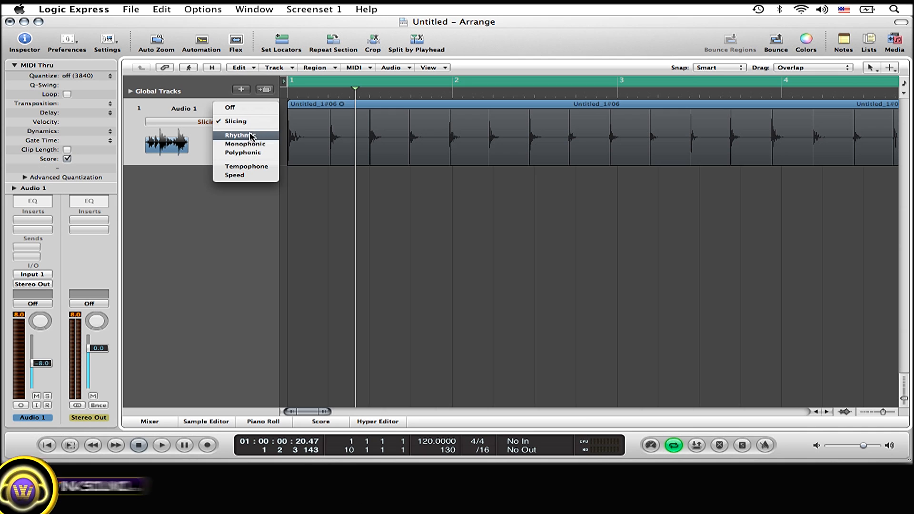
mouse_move(240, 131)
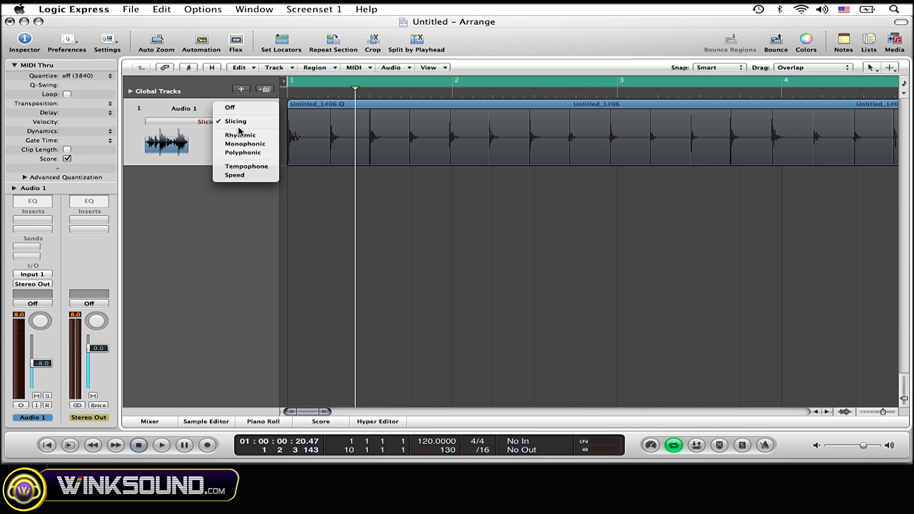
click(237, 121)
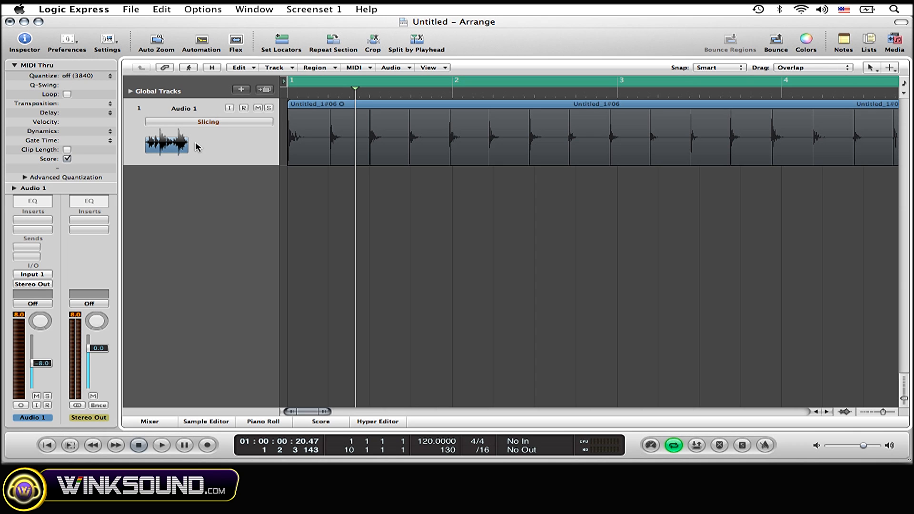
mouse_move(209, 148)
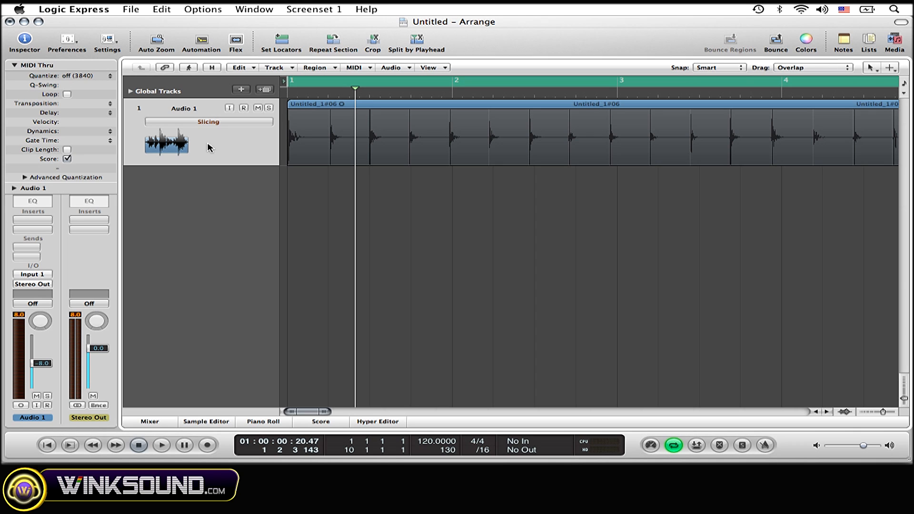
mouse_move(283, 157)
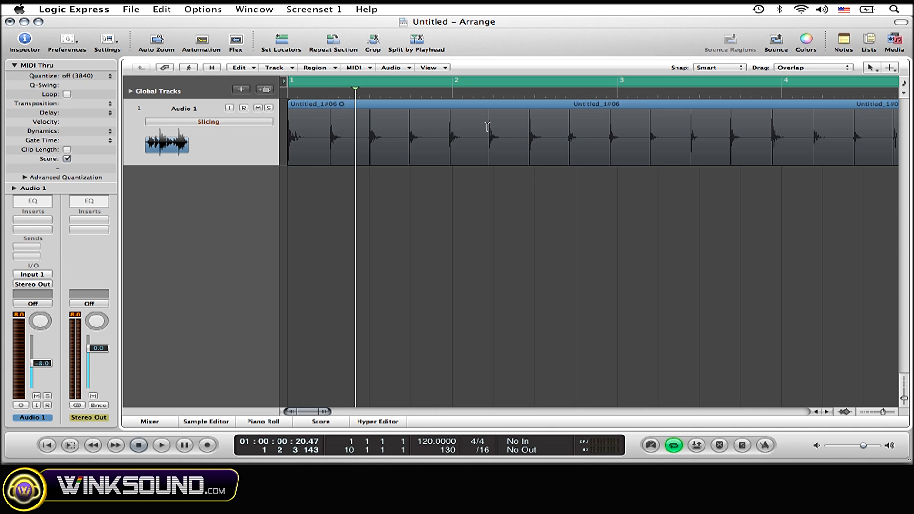
mouse_move(483, 129)
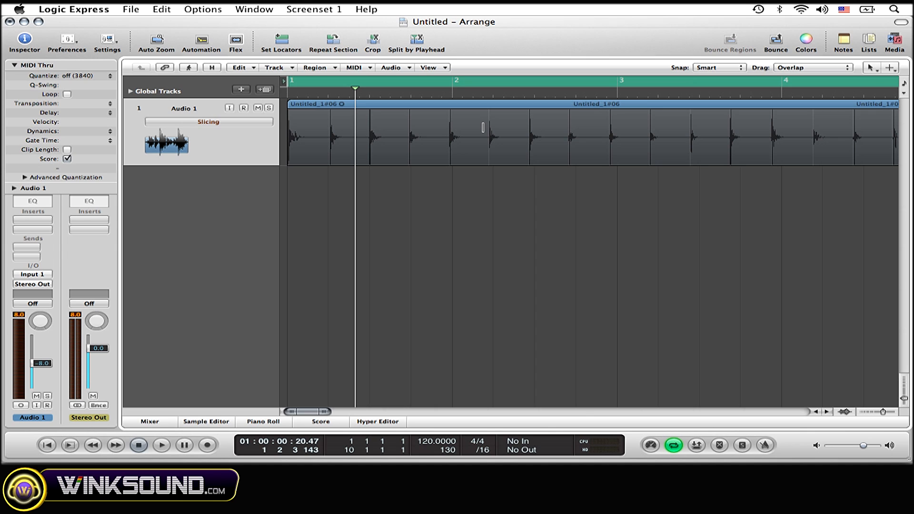
mouse_move(467, 119)
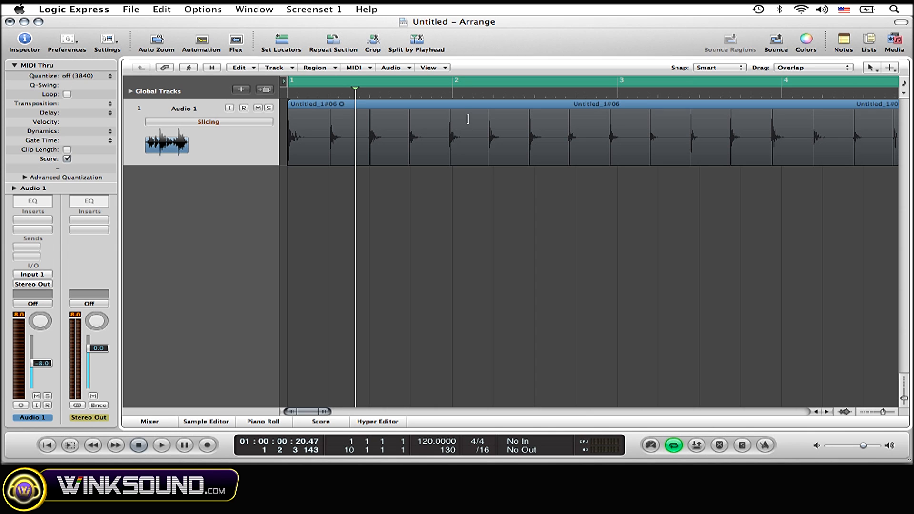
mouse_move(473, 118)
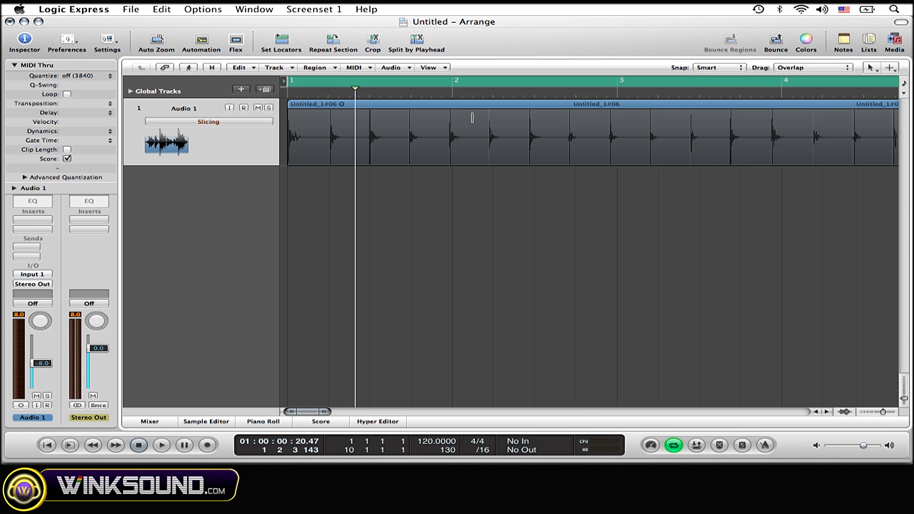
mouse_move(468, 119)
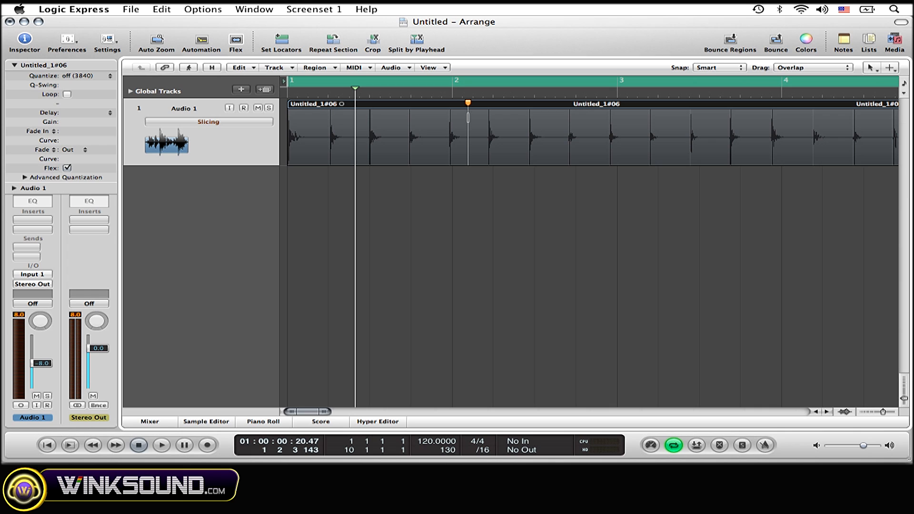
mouse_move(449, 112)
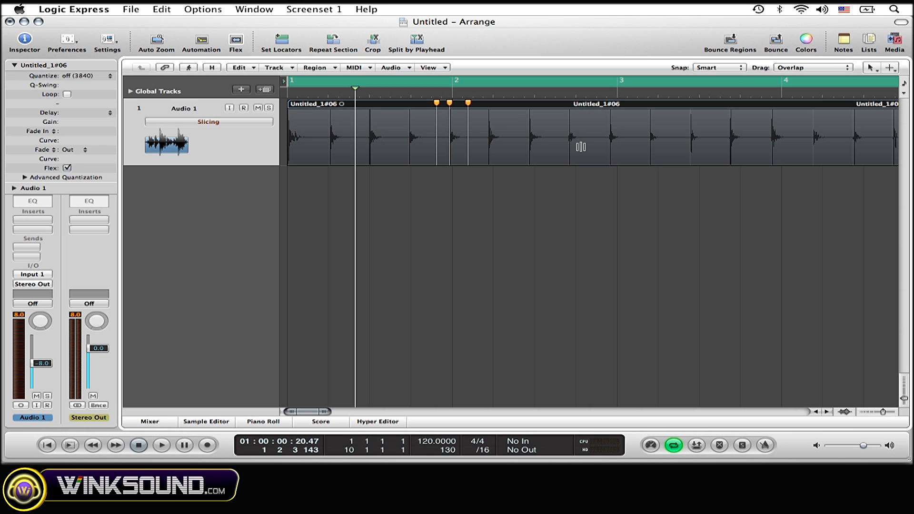
mouse_move(581, 152)
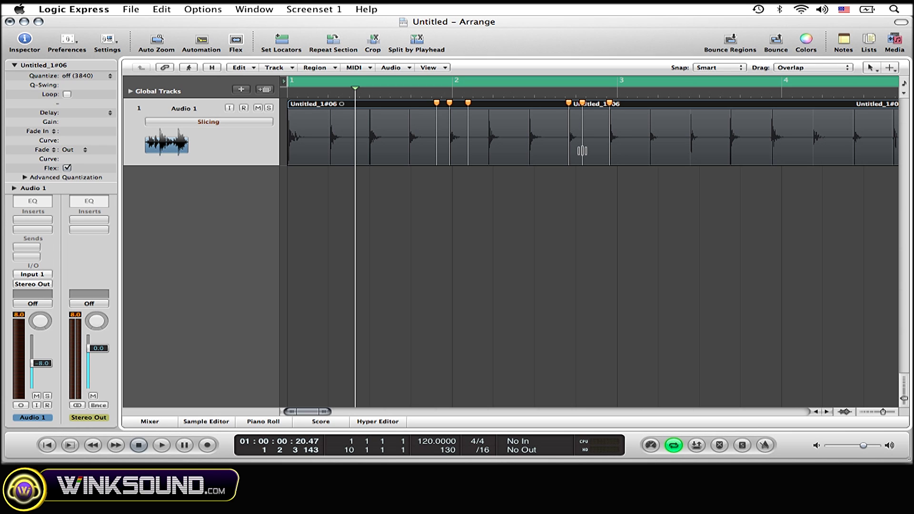
mouse_move(575, 145)
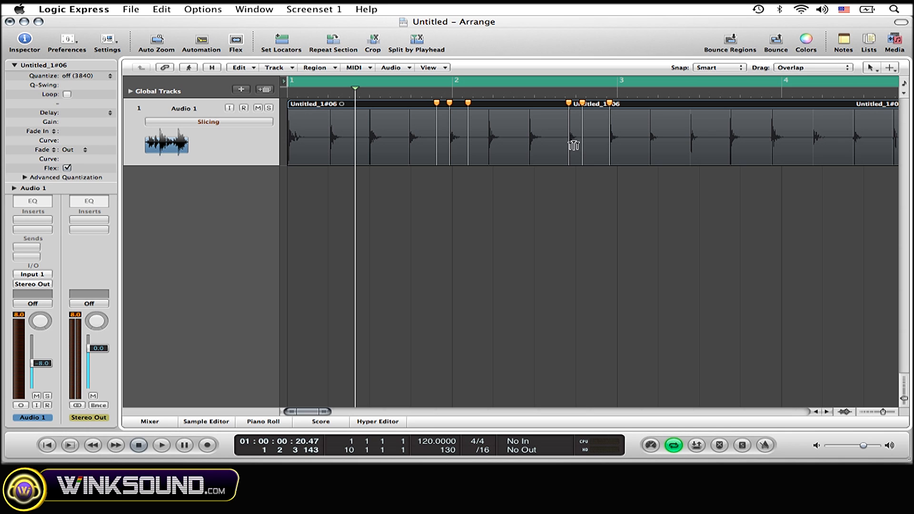
mouse_move(565, 133)
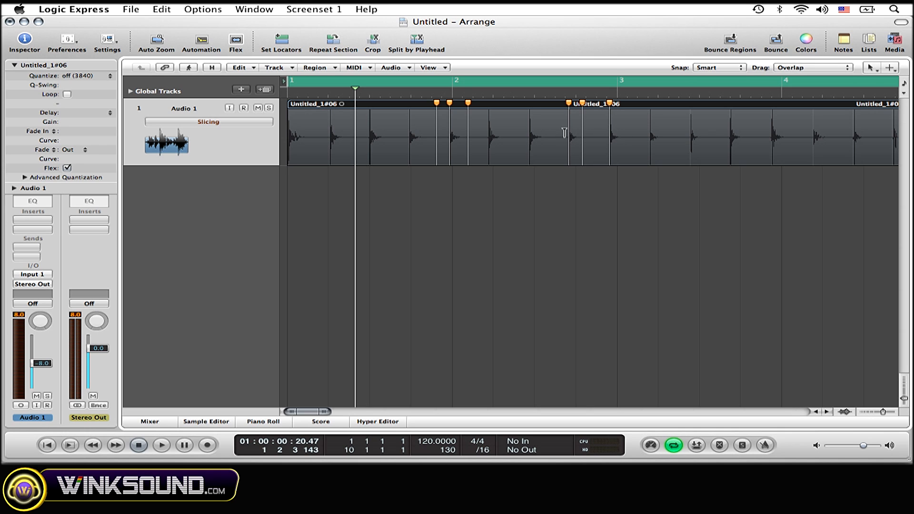
mouse_move(590, 137)
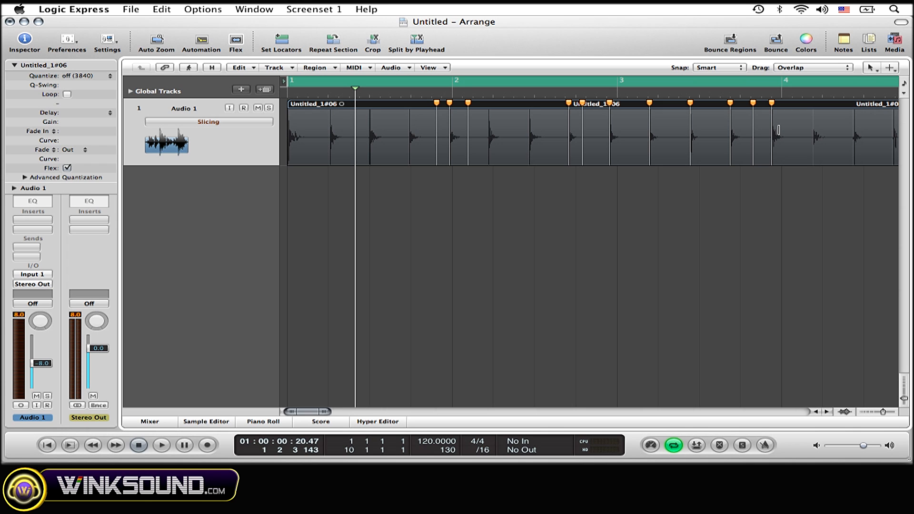
mouse_move(787, 93)
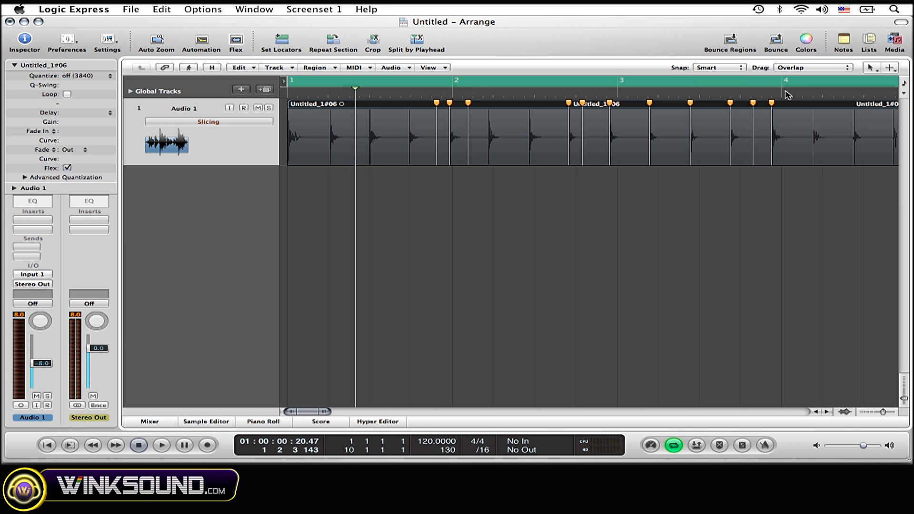